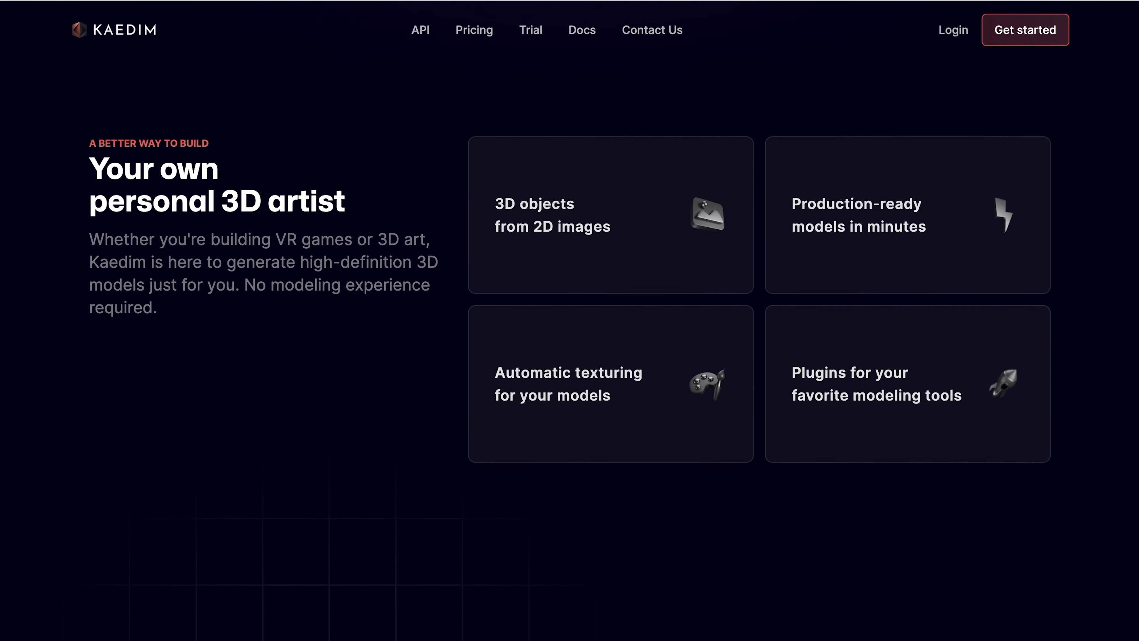
# Scroll down the Kaedim homepage toward the trial section to reach sign-up.
pyautogui.scroll(-3)
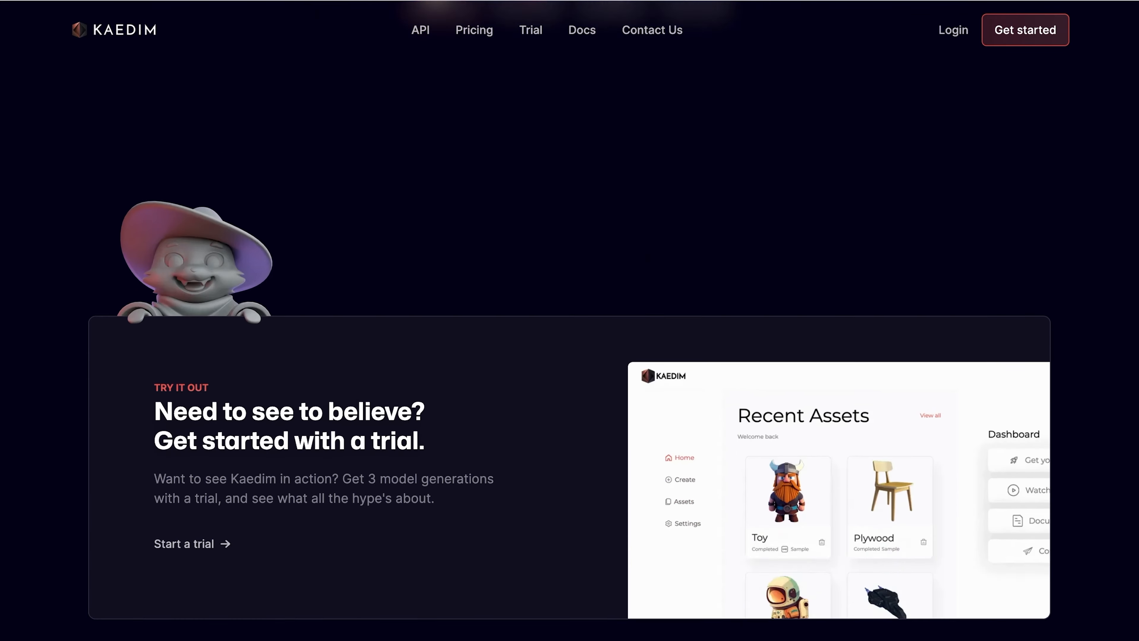
pyautogui.scroll(-3)
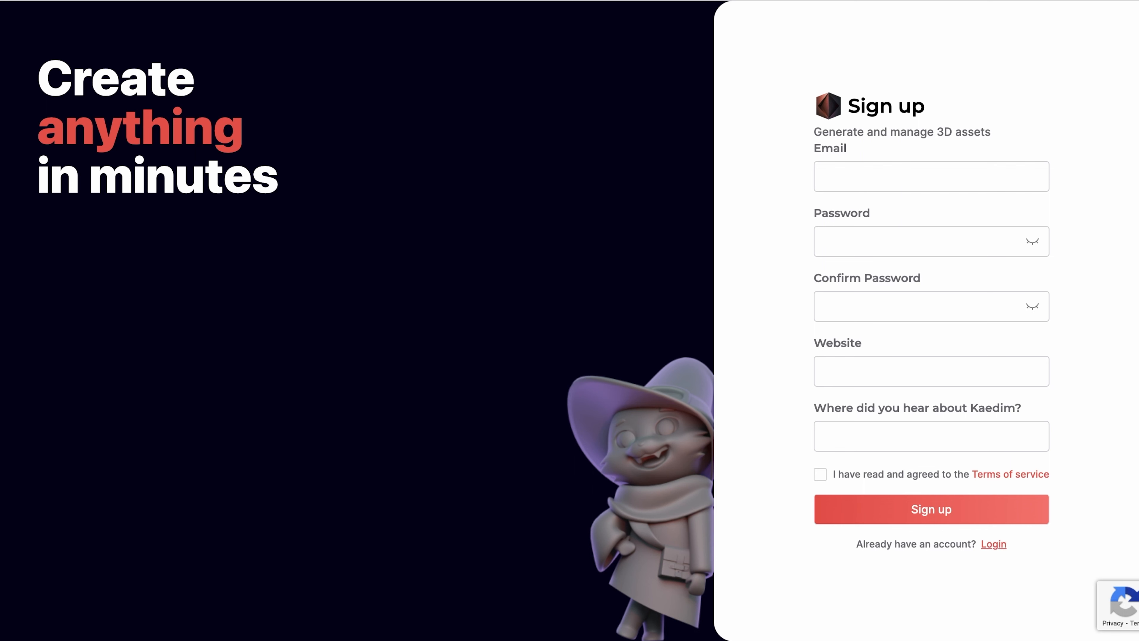
# Log into the Kaedim dashboard and start a new asset from the sidebar's Create page.
pyautogui.click(819, 474)
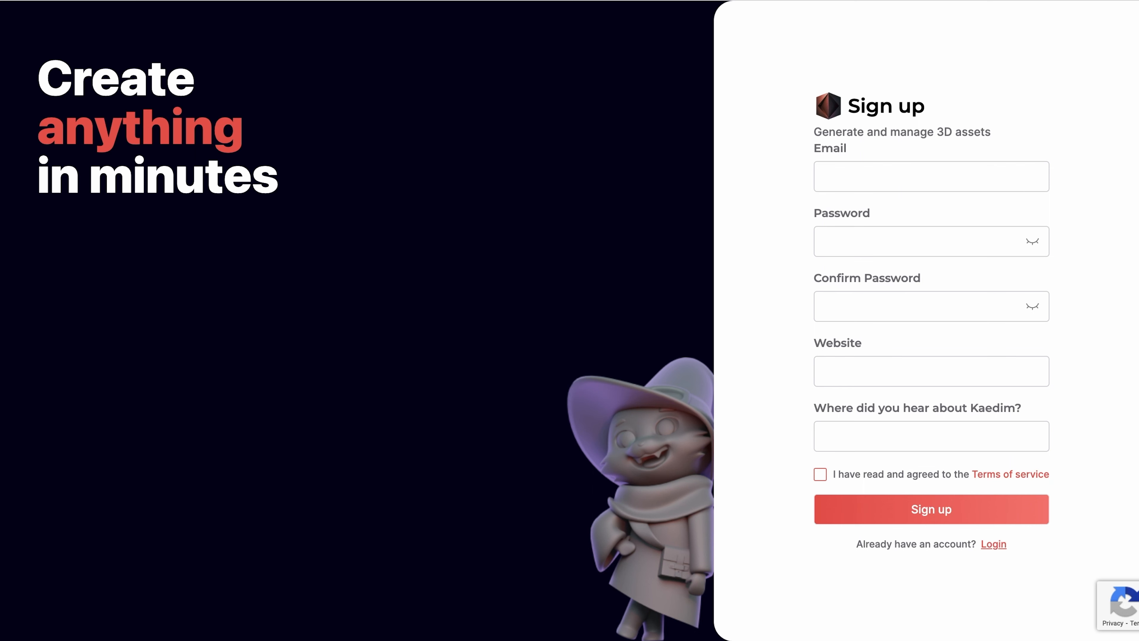
pyautogui.click(993, 544)
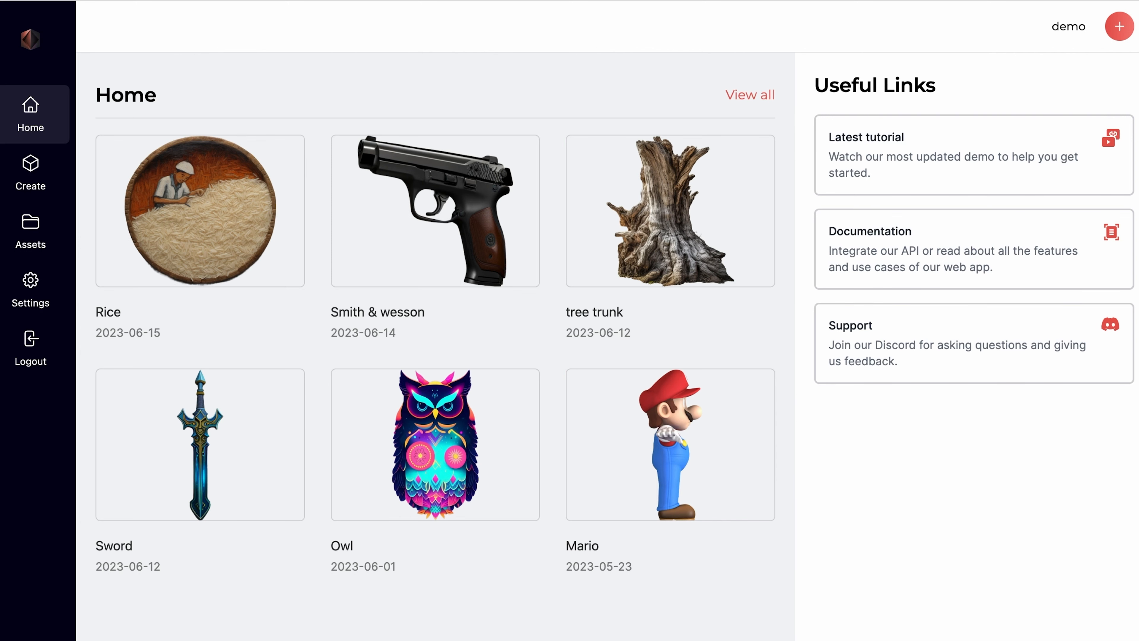
pyautogui.moveTo(30, 172)
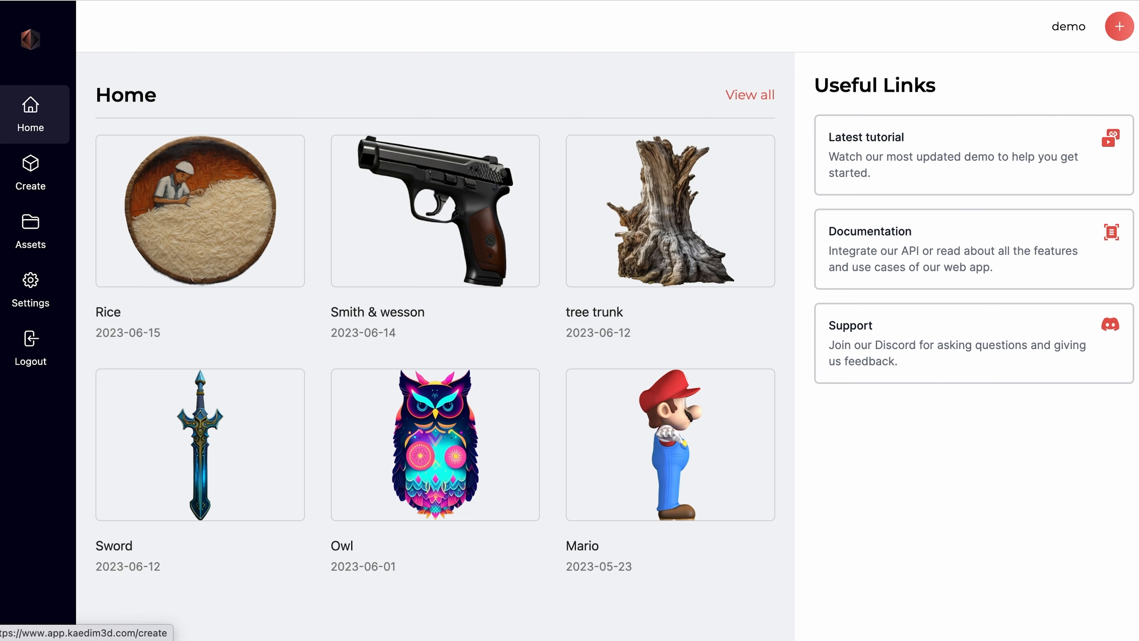
pyautogui.click(30, 173)
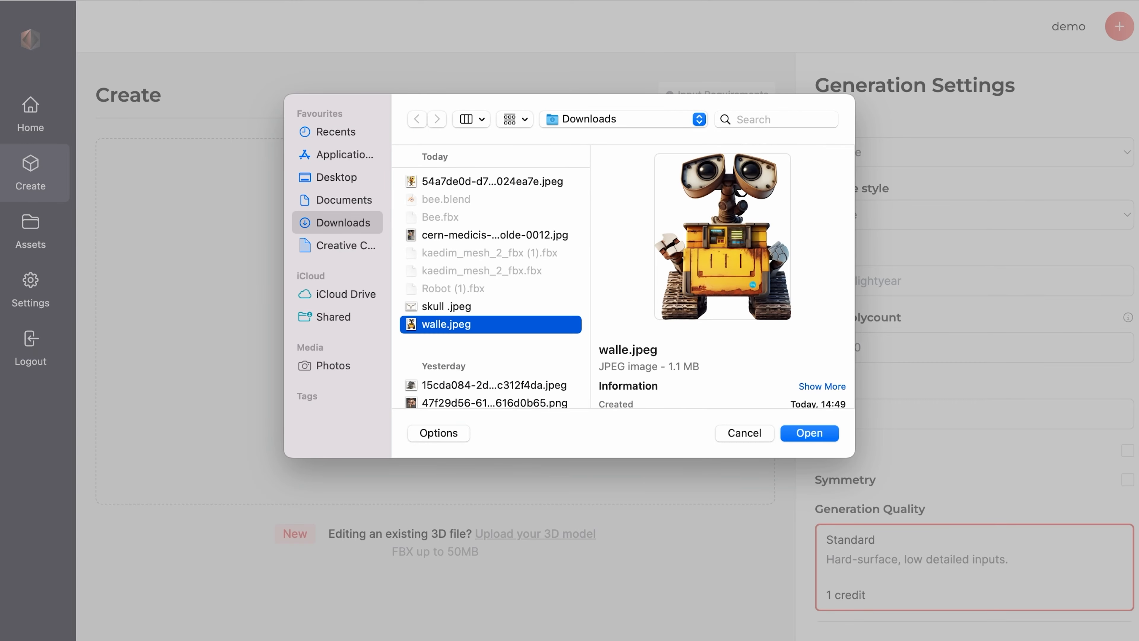
# Generate a High quality 'Wall-E' asset from walle.jpeg with max polycount 60000, then start another asset.
pyautogui.click(808, 433)
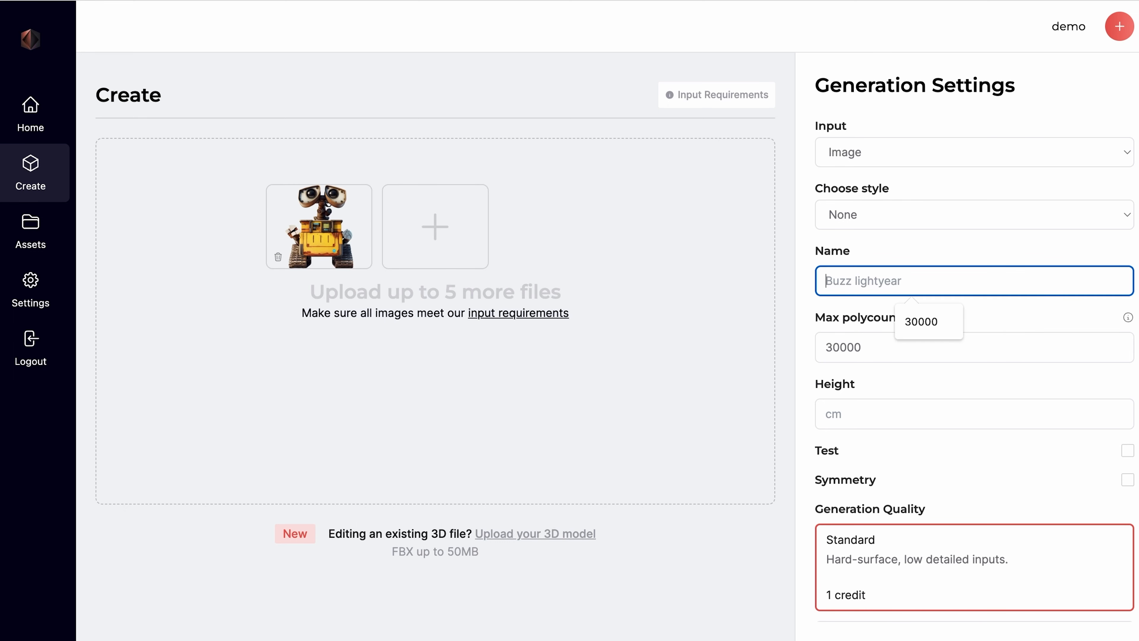
pyautogui.write('Wall-E')
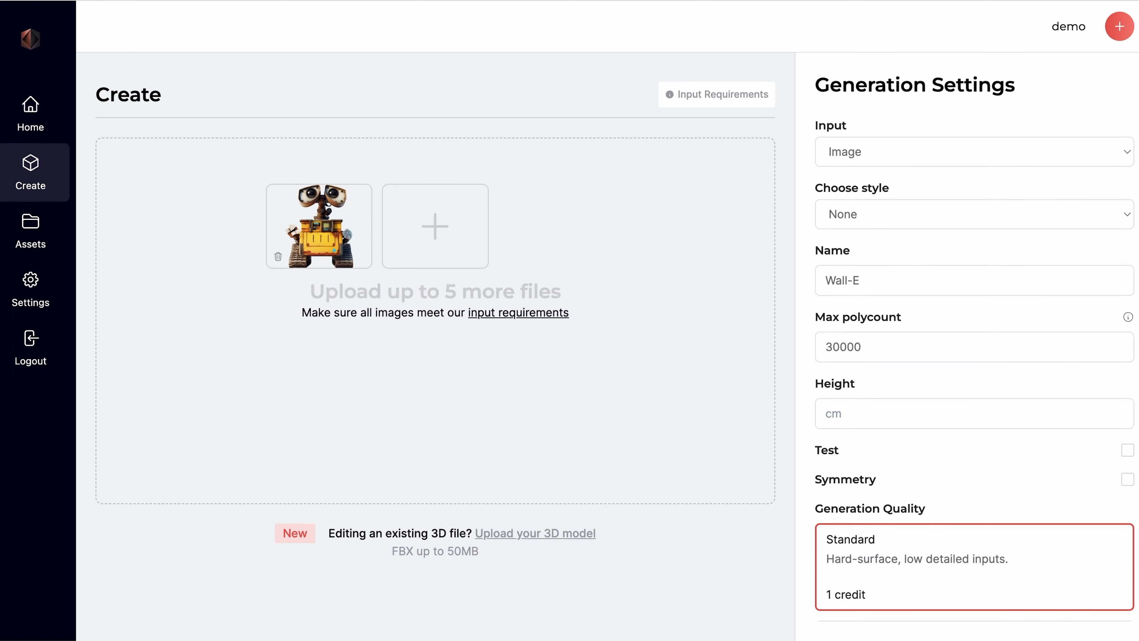
pyautogui.scroll(-3)
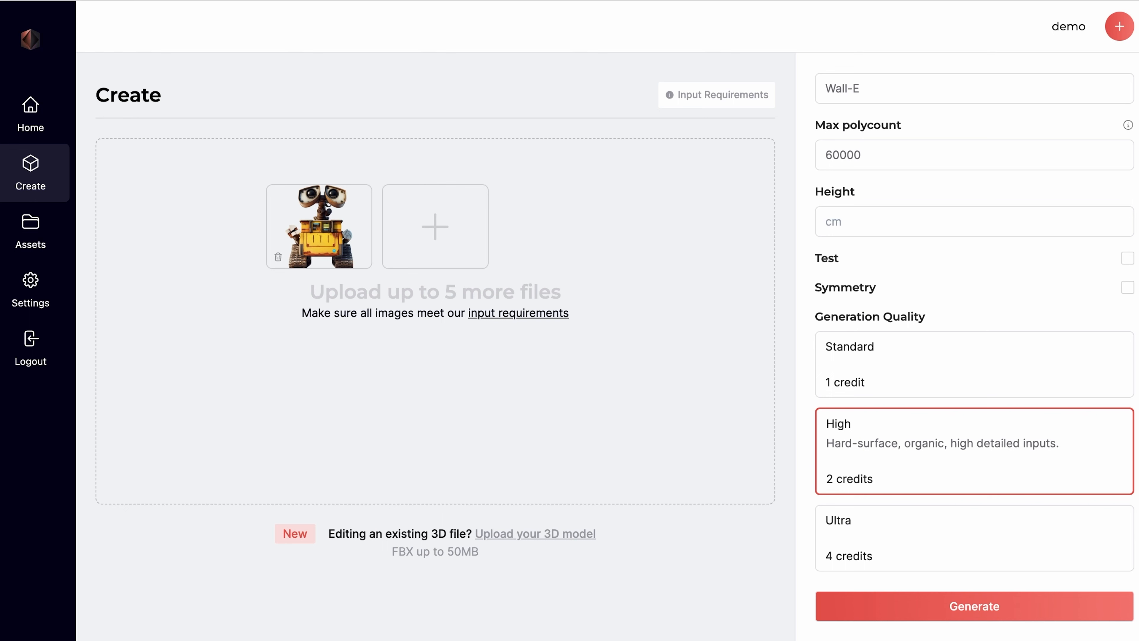
pyautogui.click(973, 606)
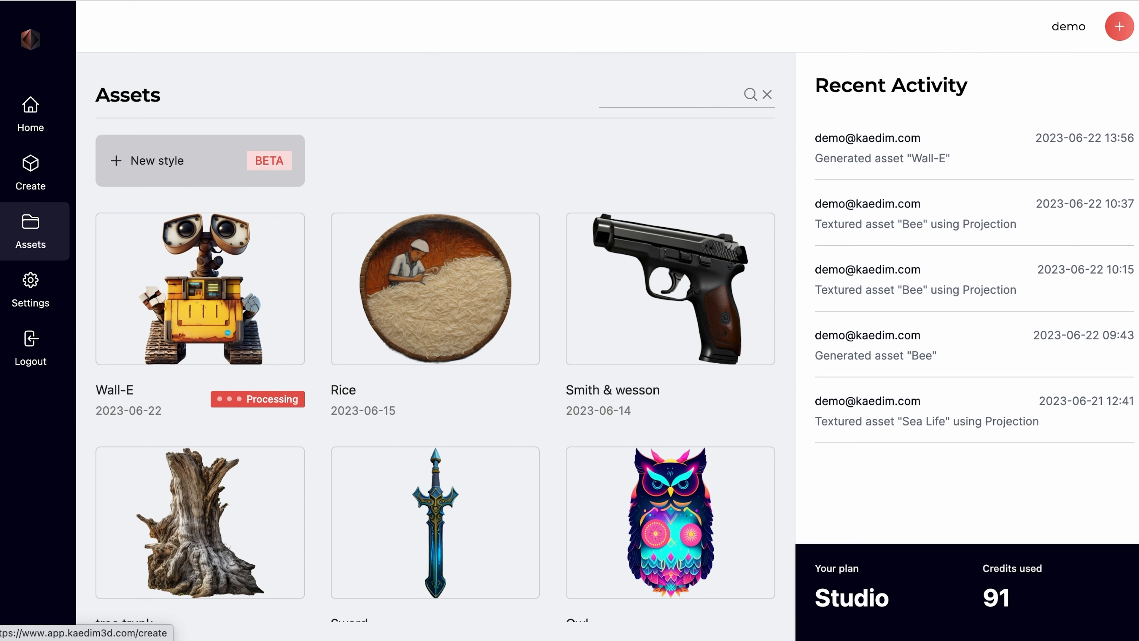
pyautogui.click(29, 173)
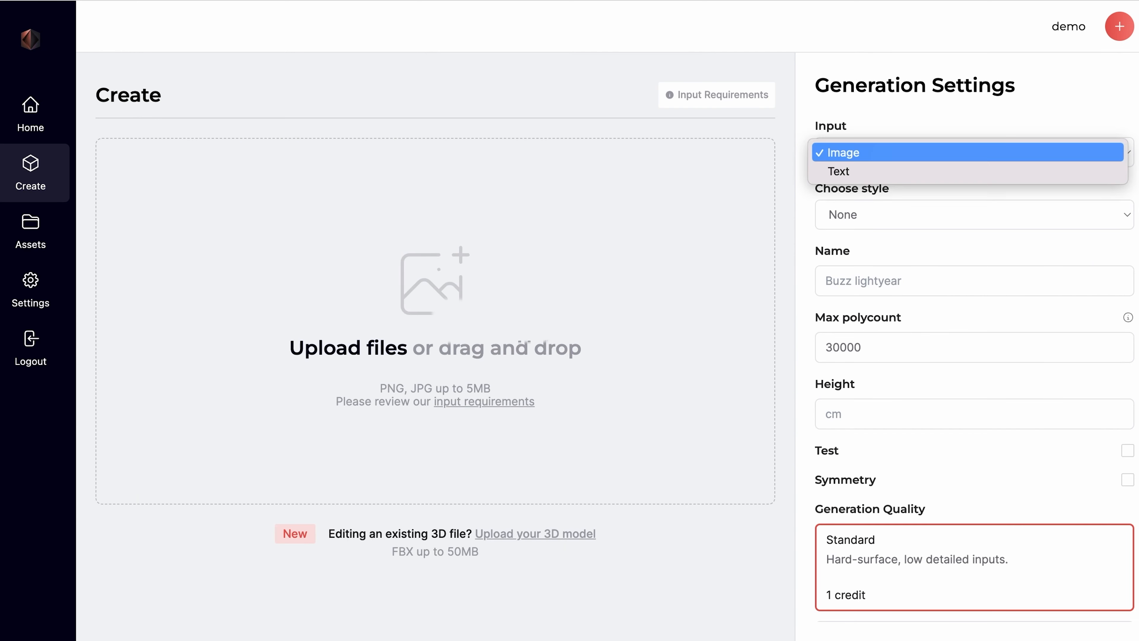
# Generate a 'Scandinavian style' chair image from text and submit it as 'Scandinavian Chair', height 130 cm.
pyautogui.click(840, 152)
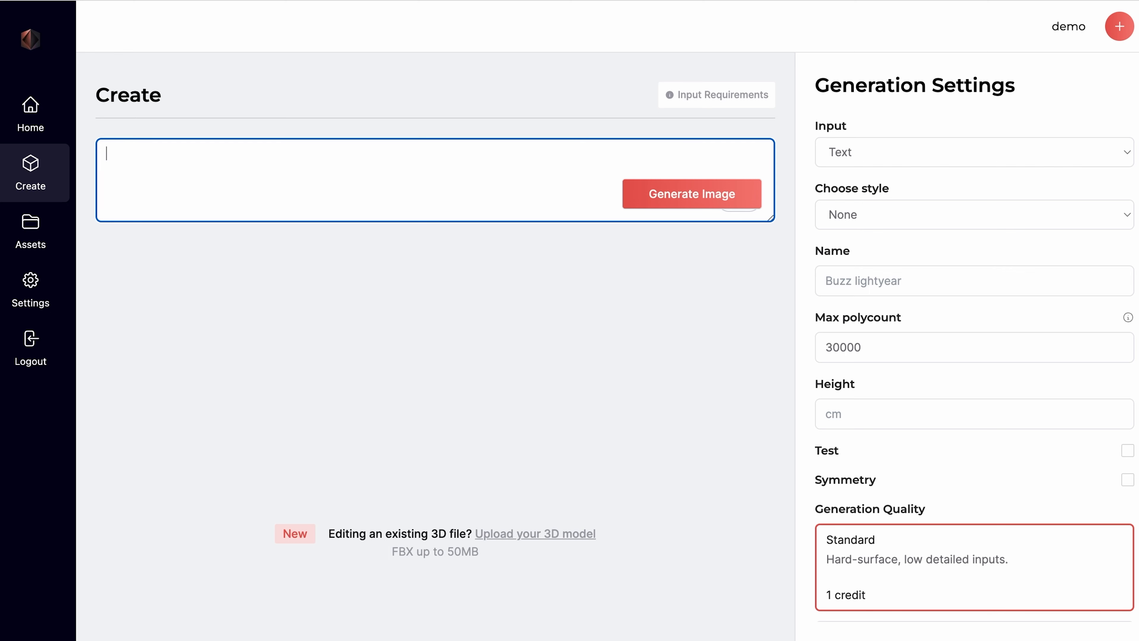
pyautogui.write('Scandinavian style chair')
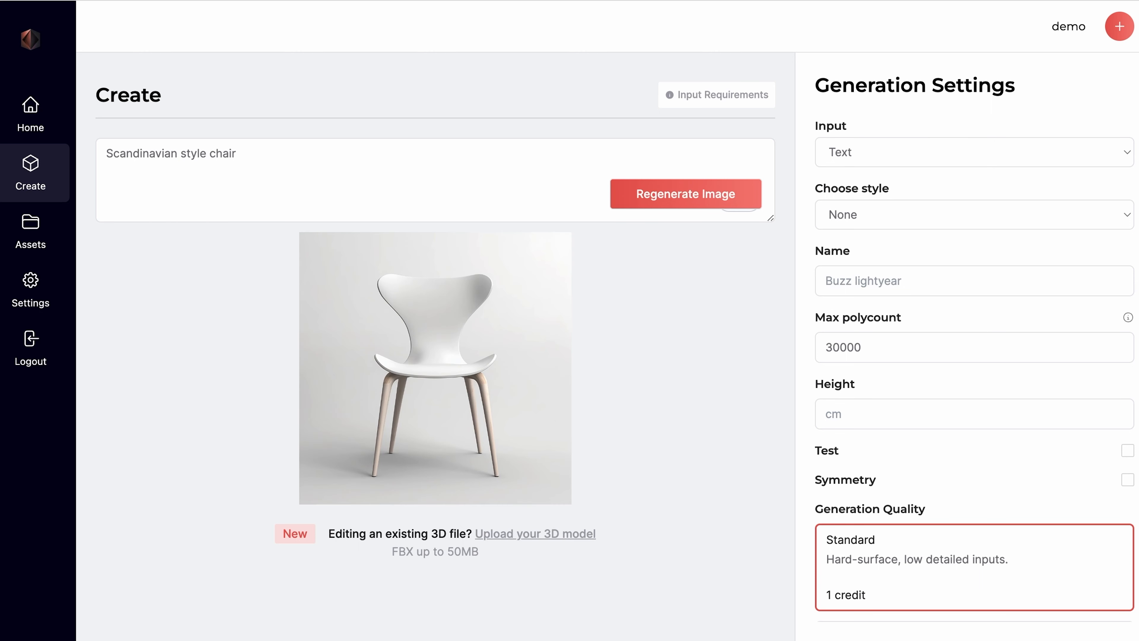
pyautogui.write('Scandinavian C')
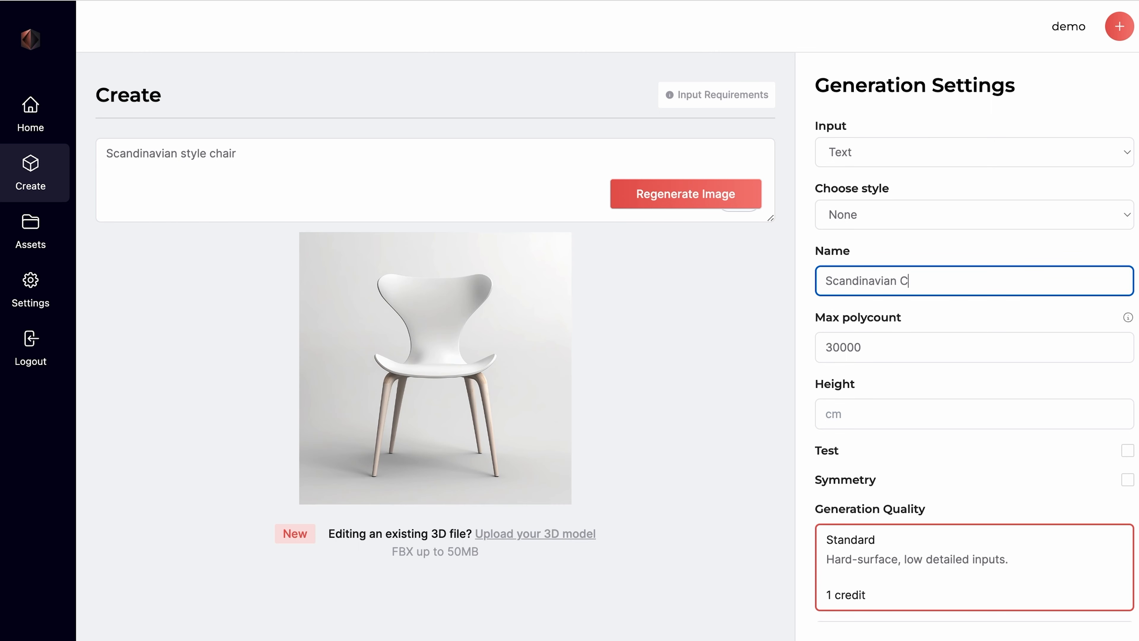
pyautogui.scroll(-3)
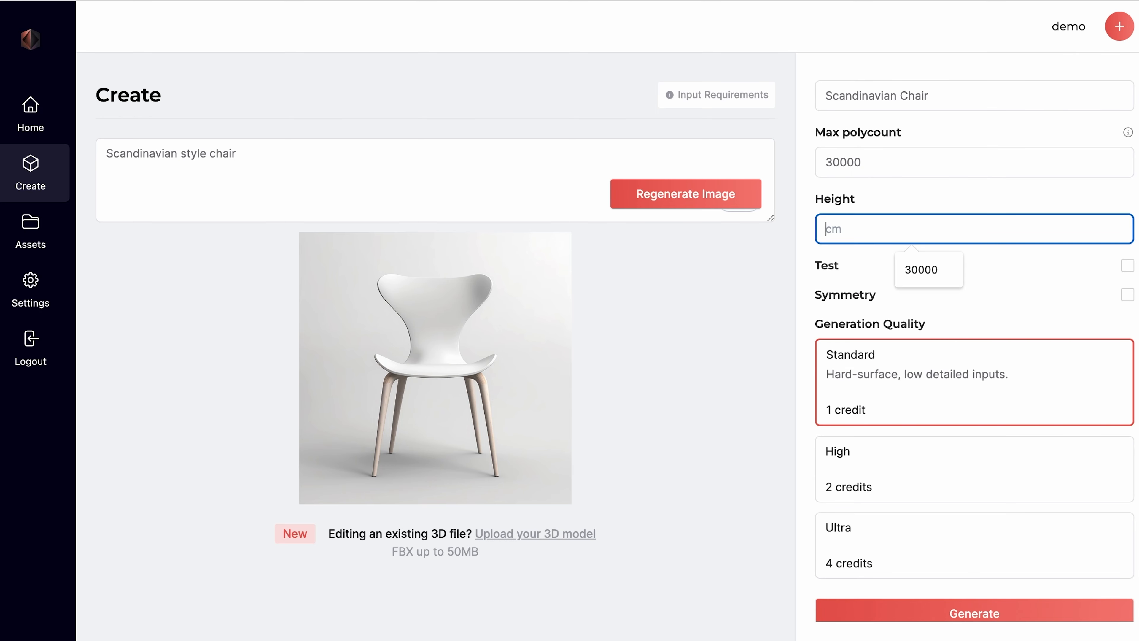
pyautogui.write('130')
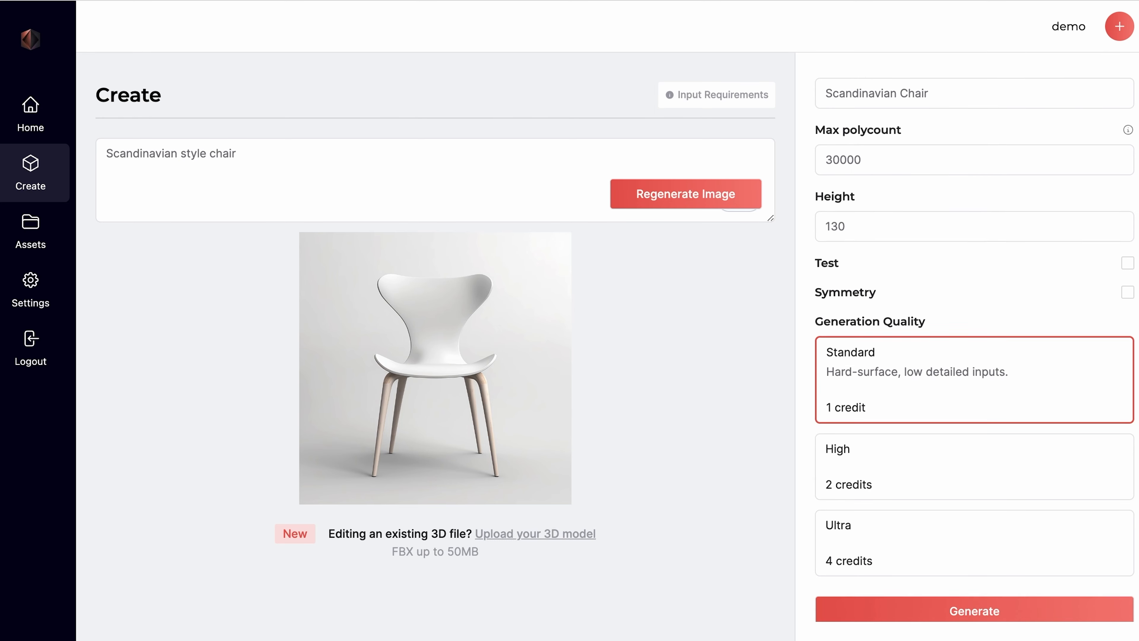
pyautogui.click(29, 231)
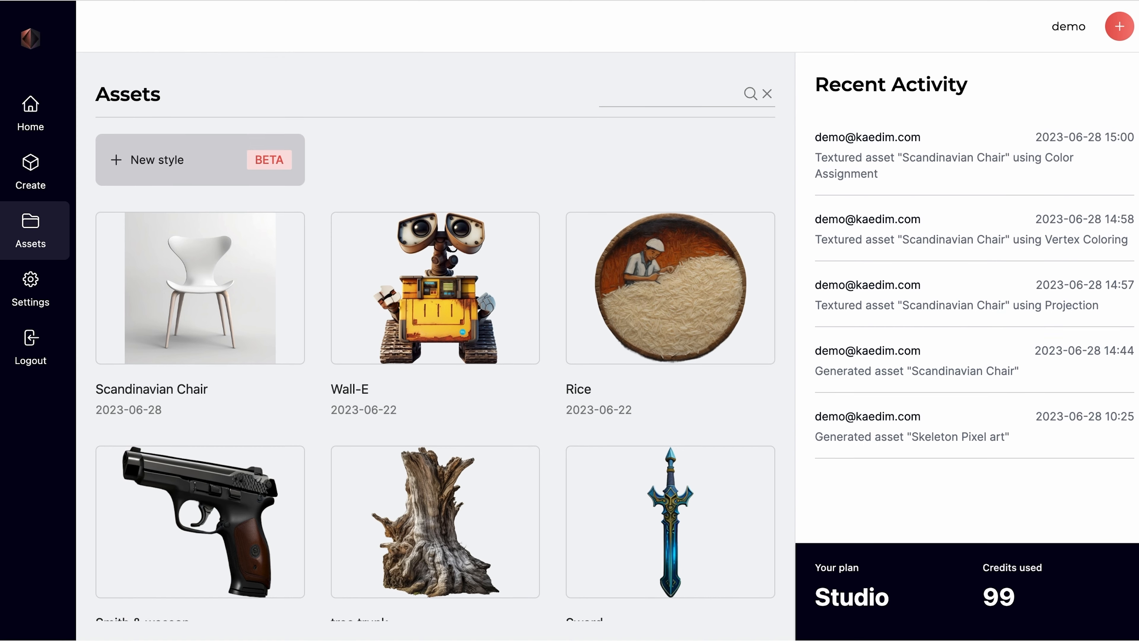
# Page through the Assets library, return to the first page and open the Wall-E model for editing.
pyautogui.scroll(-3)
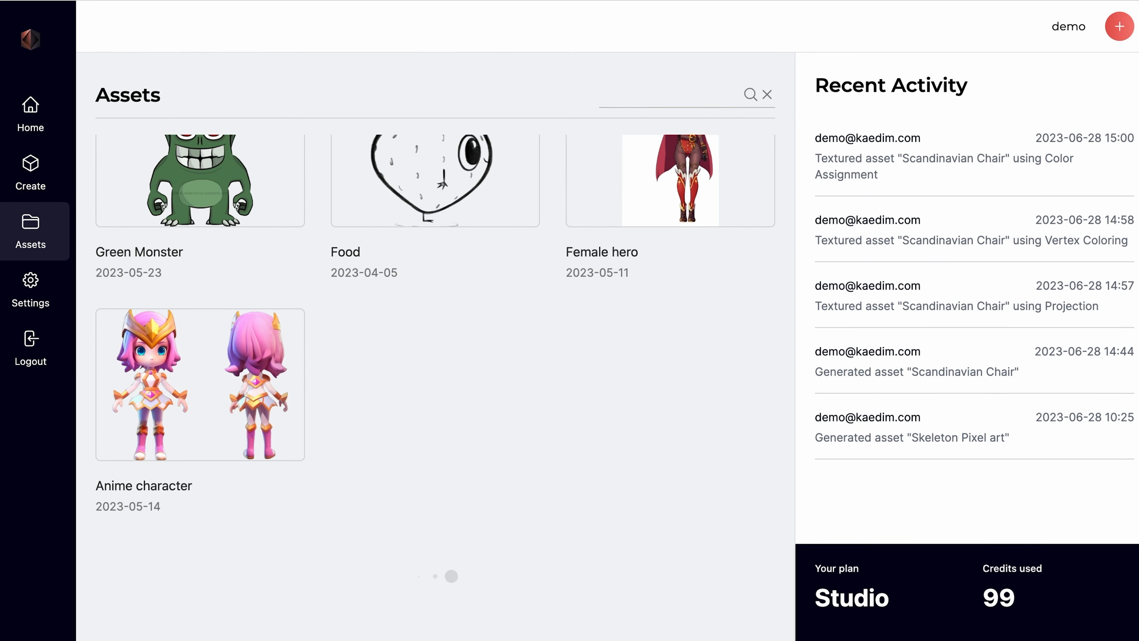
pyautogui.click(450, 576)
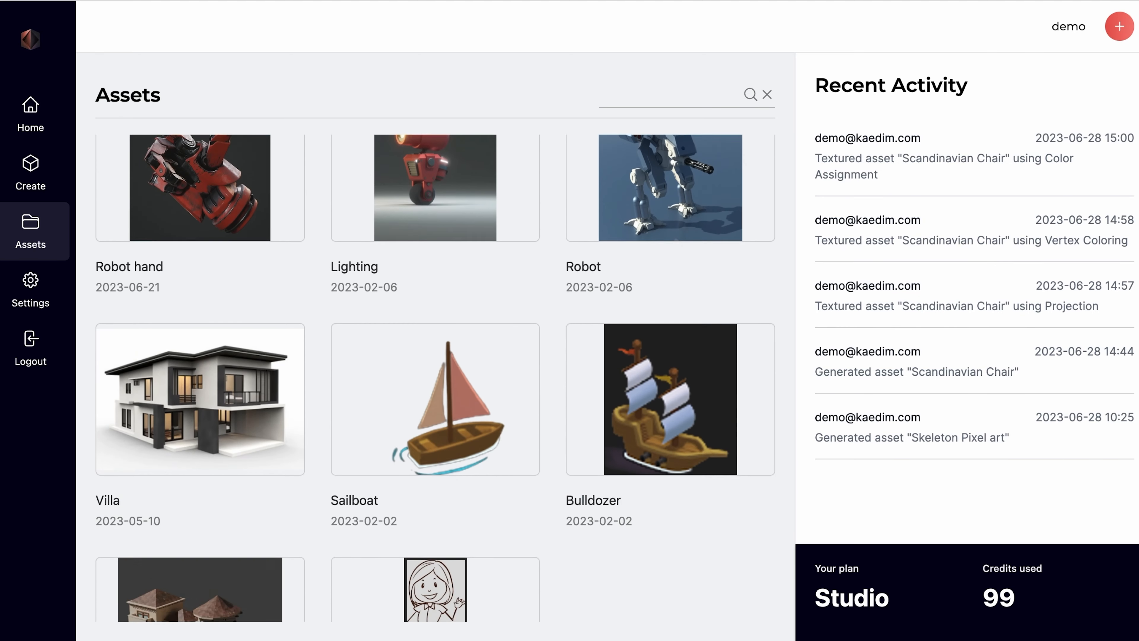
pyautogui.click(434, 288)
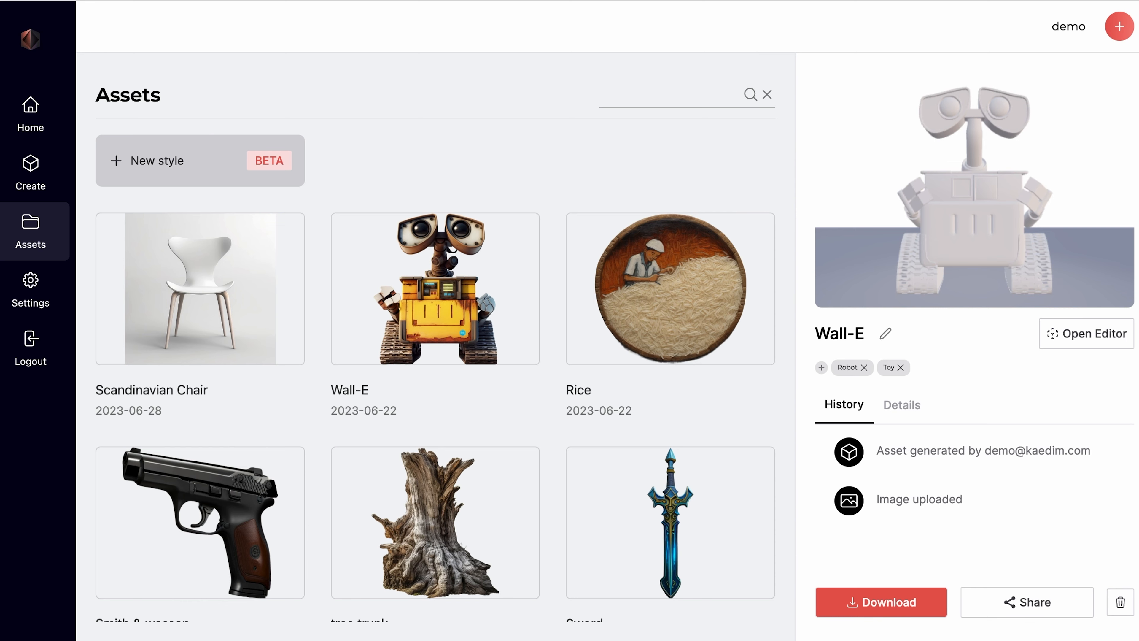
pyautogui.click(1085, 333)
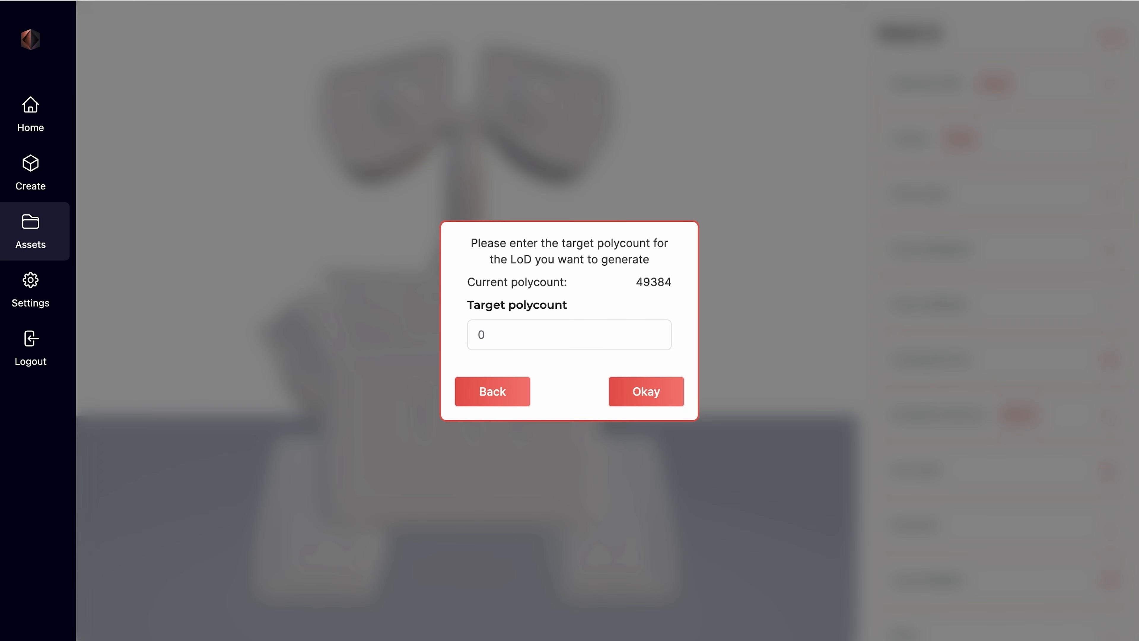
# Enter 20000 as the LoD target polycount for Wall-E, down from 49384 polygons.
pyautogui.write('2')
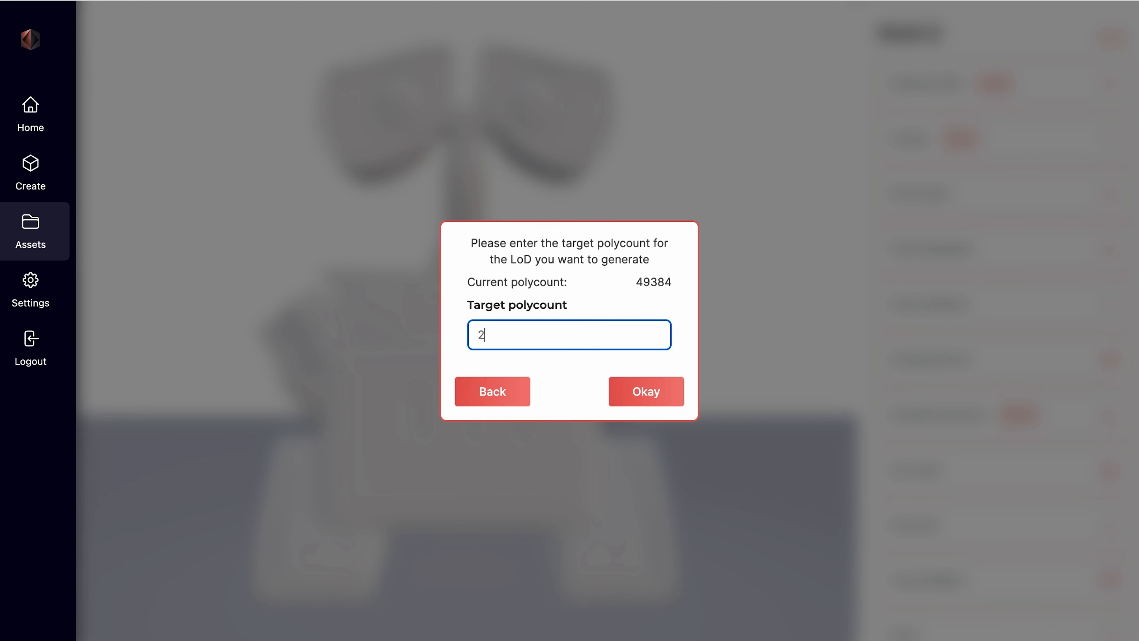
pyautogui.write('0000')
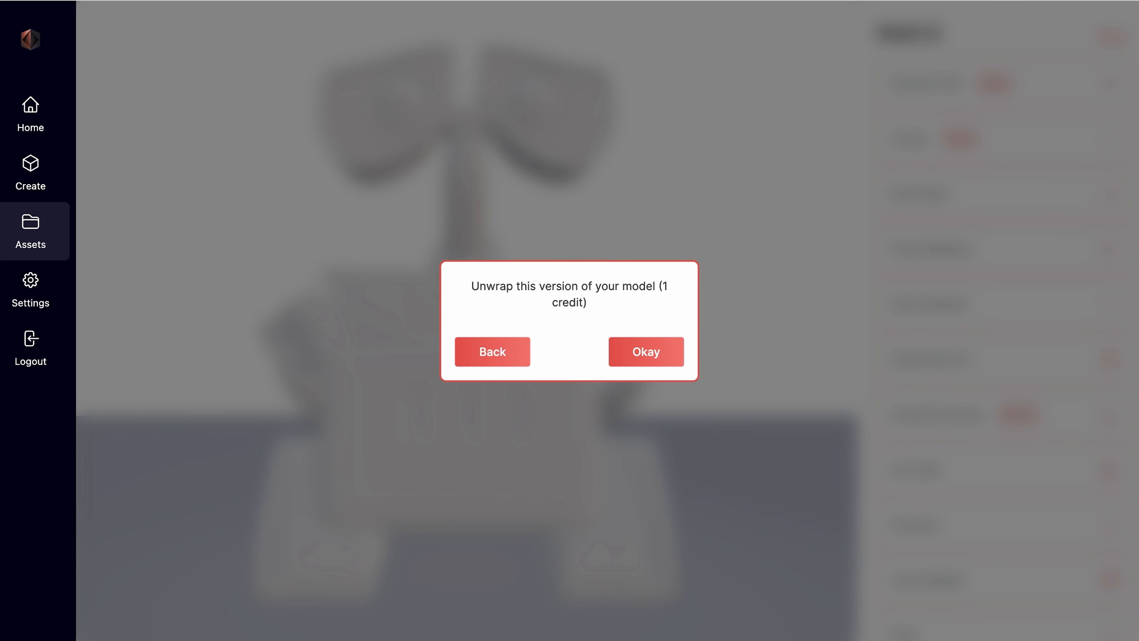
# Dismiss the 1-credit Unwrap confirmation before colouring Wall-E's body yellow #f1bc38.
pyautogui.click(491, 352)
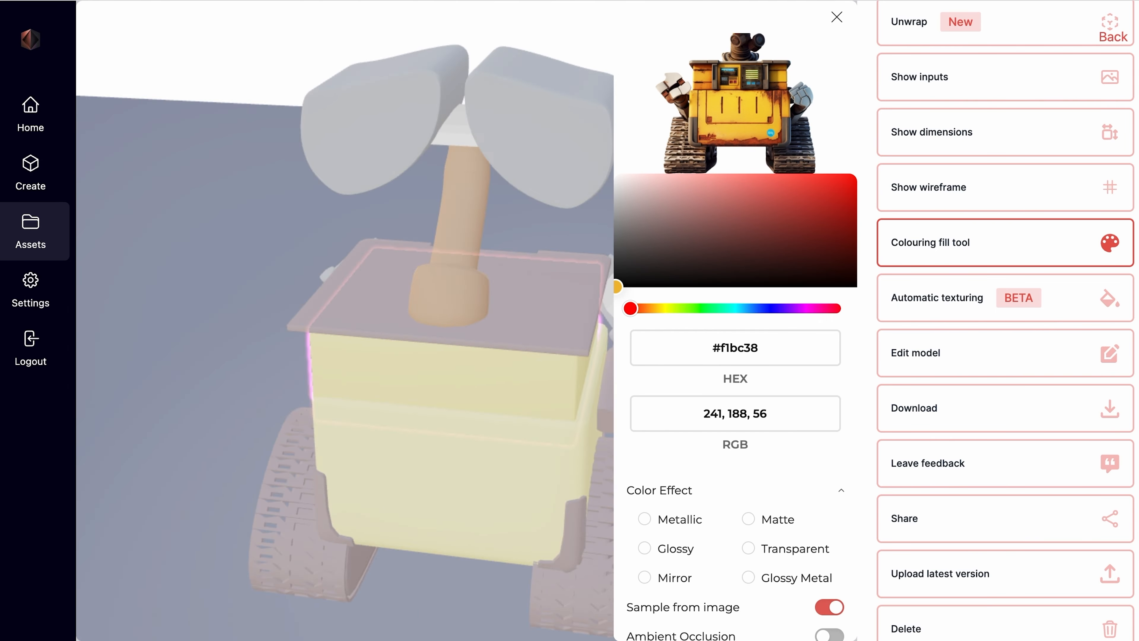
# Leave colouring, review the Scandinavian Chair's polycount, quality and height in Details, and open it for editing.
pyautogui.click(836, 17)
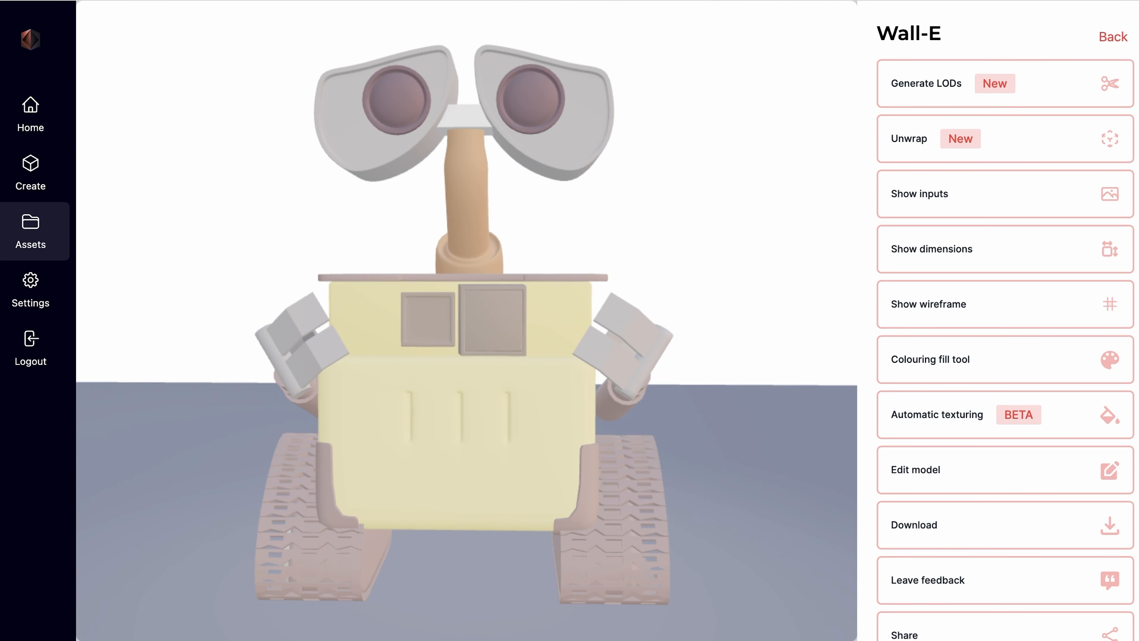
pyautogui.click(1112, 37)
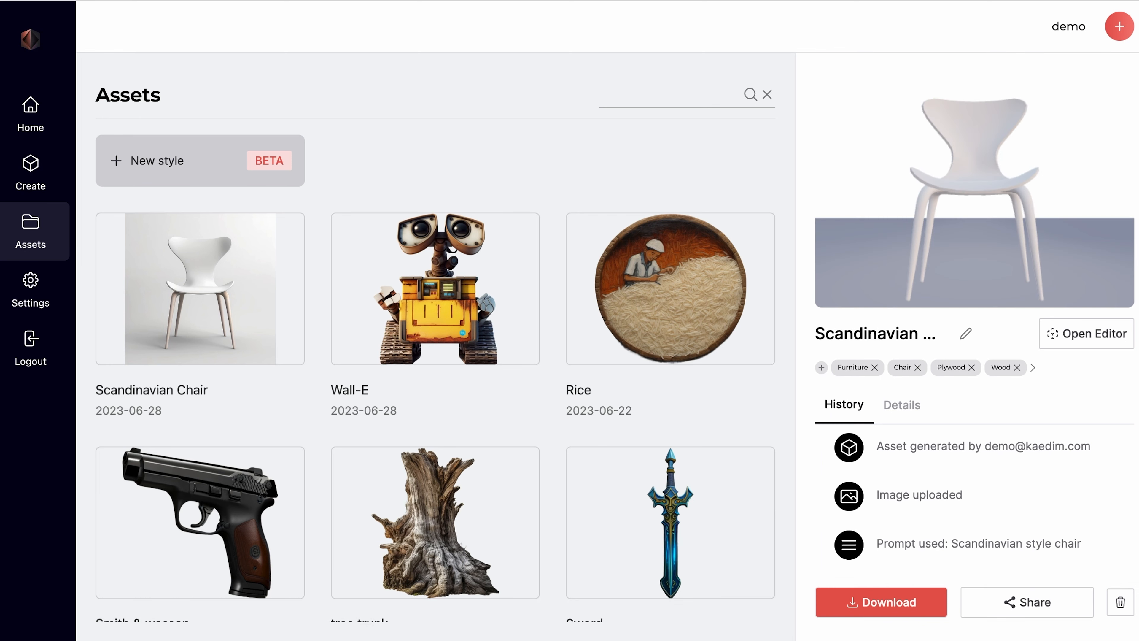
pyautogui.click(902, 404)
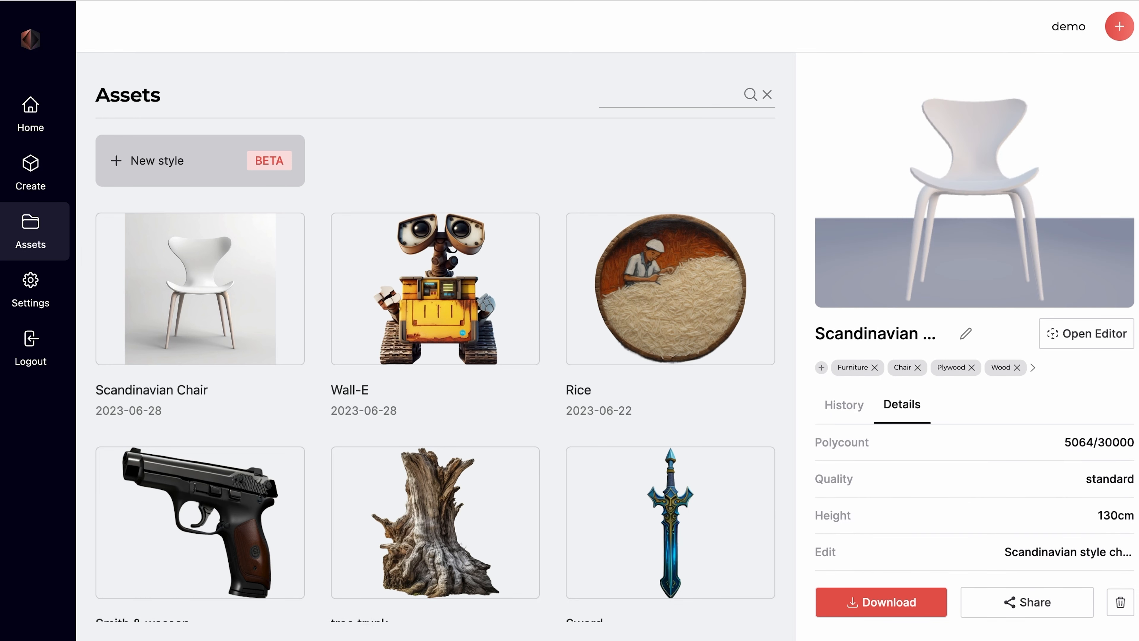
pyautogui.scroll(-3)
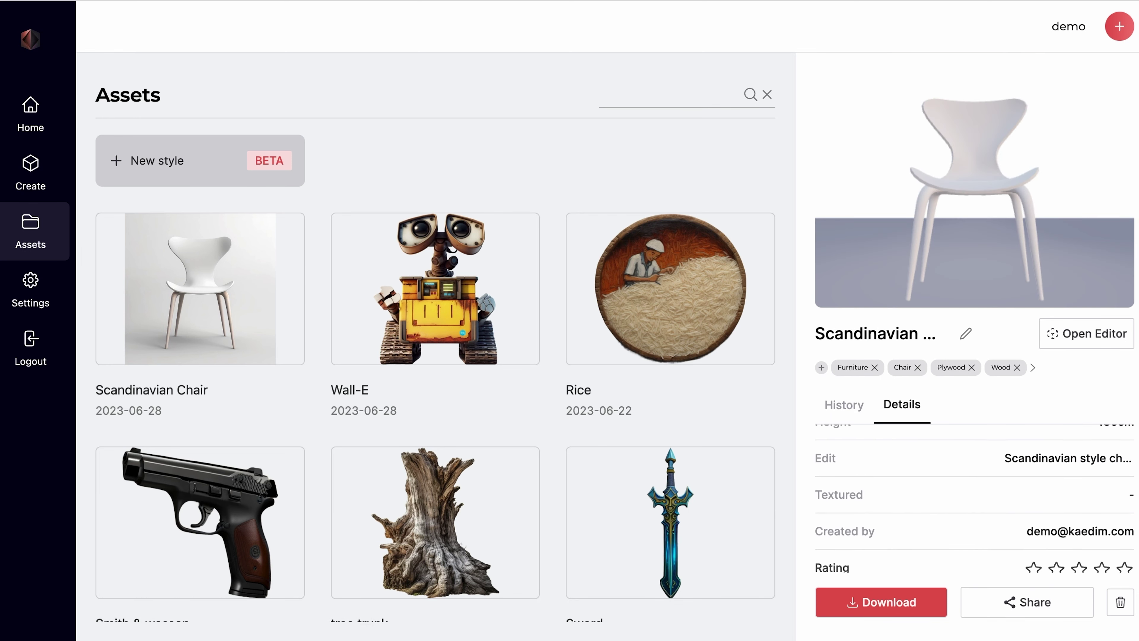
pyautogui.scroll(3)
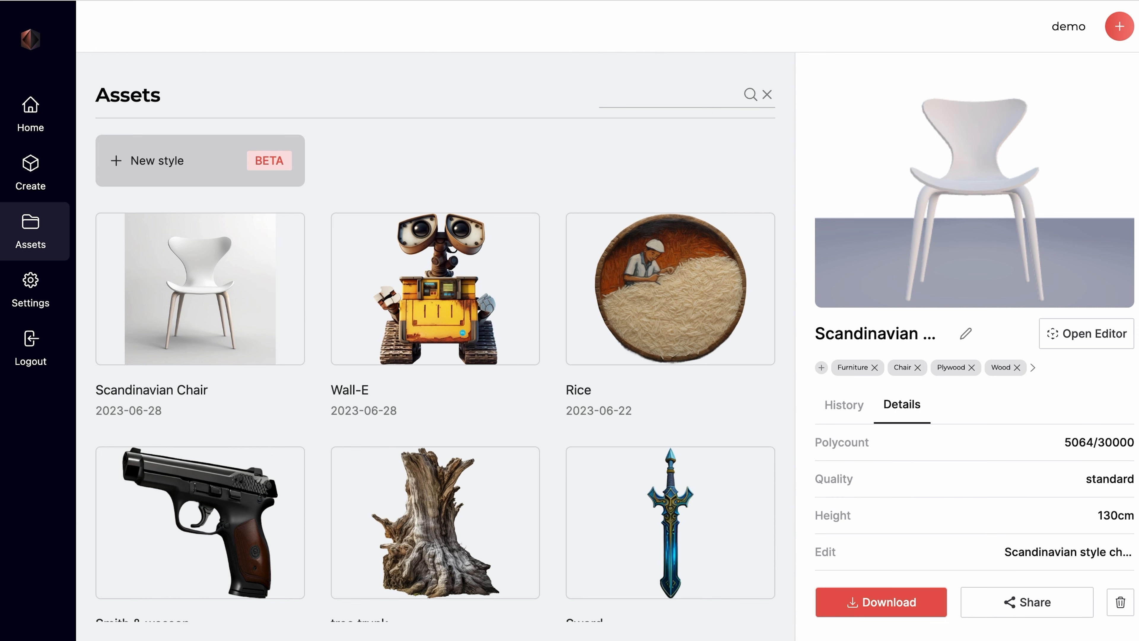
pyautogui.click(1086, 332)
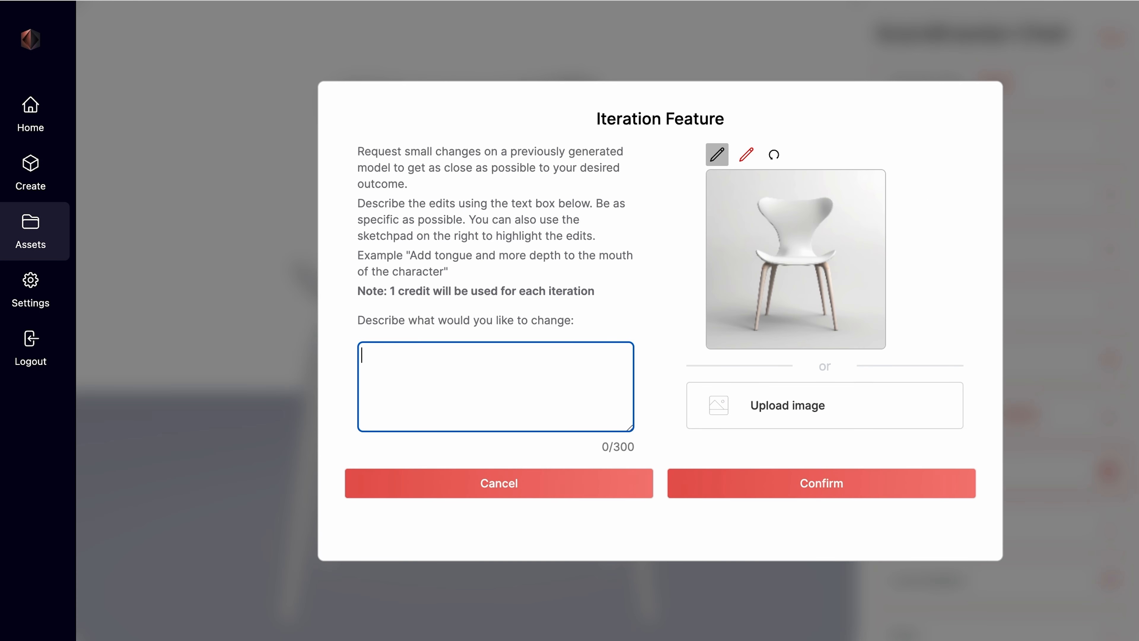
# Write the chair change description in the Iteration Feature box and sketch marks on its backrest and leg.
pyautogui.write('describe in as much detail the changes you would like t')
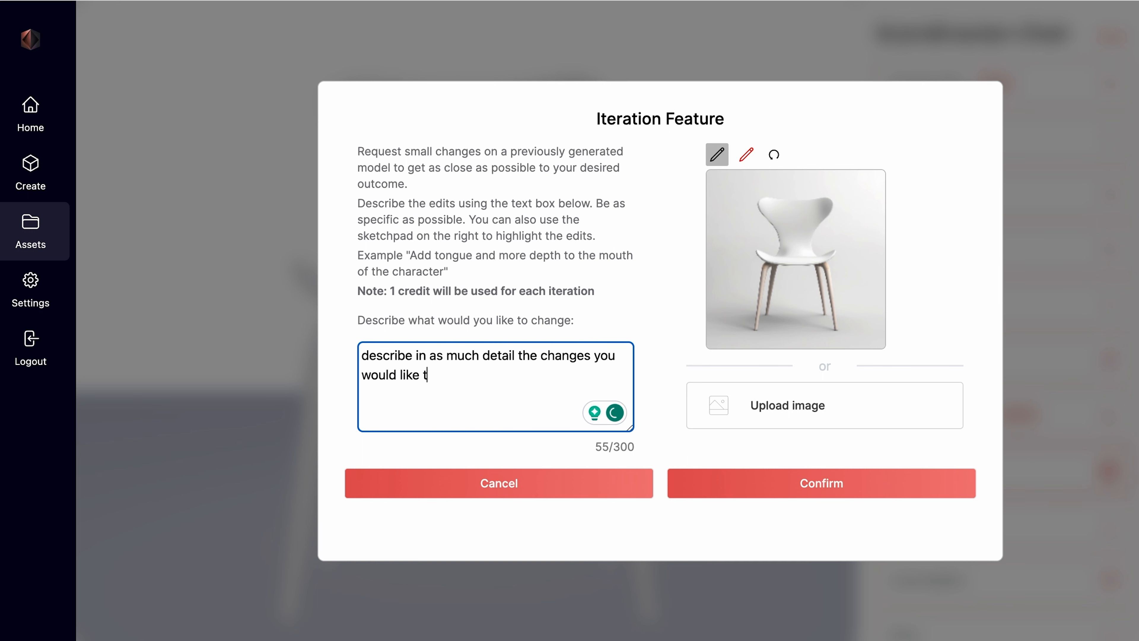
pyautogui.write('o see...')
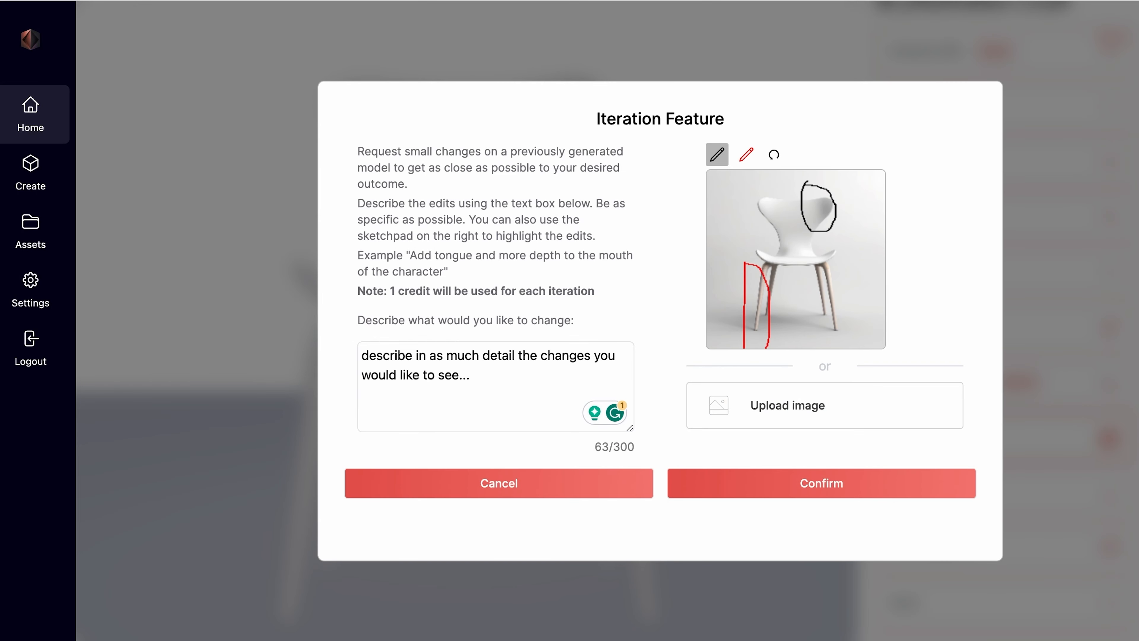
pyautogui.click(498, 483)
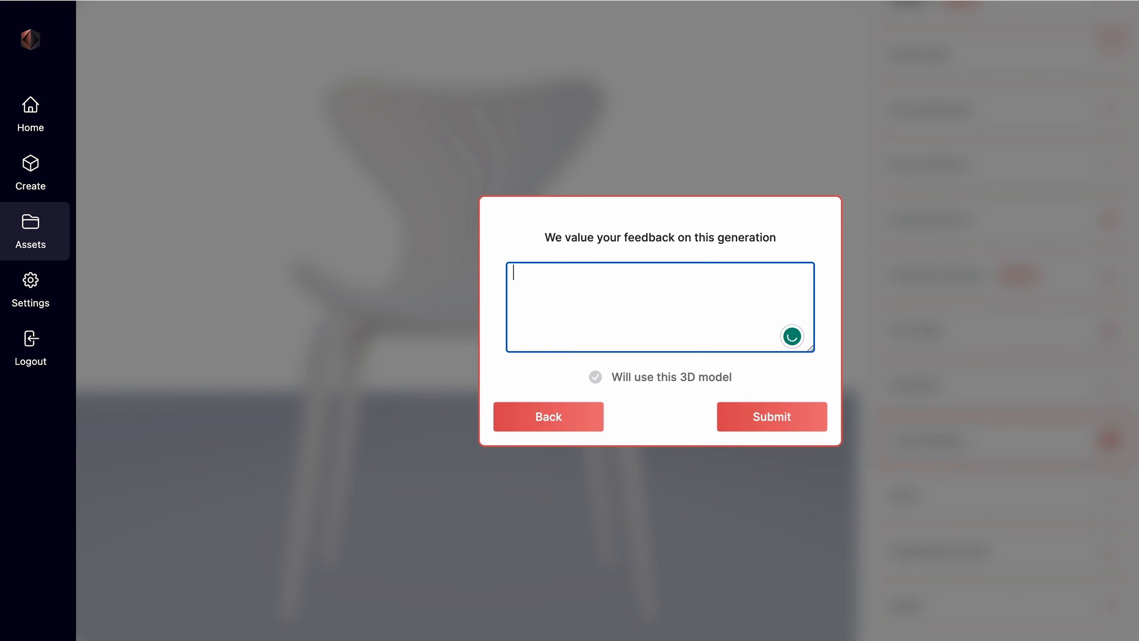
# Submit the feedback comment 'we appreciate all feedback :)' on the chair generation.
pyautogui.write('we appreciate al')
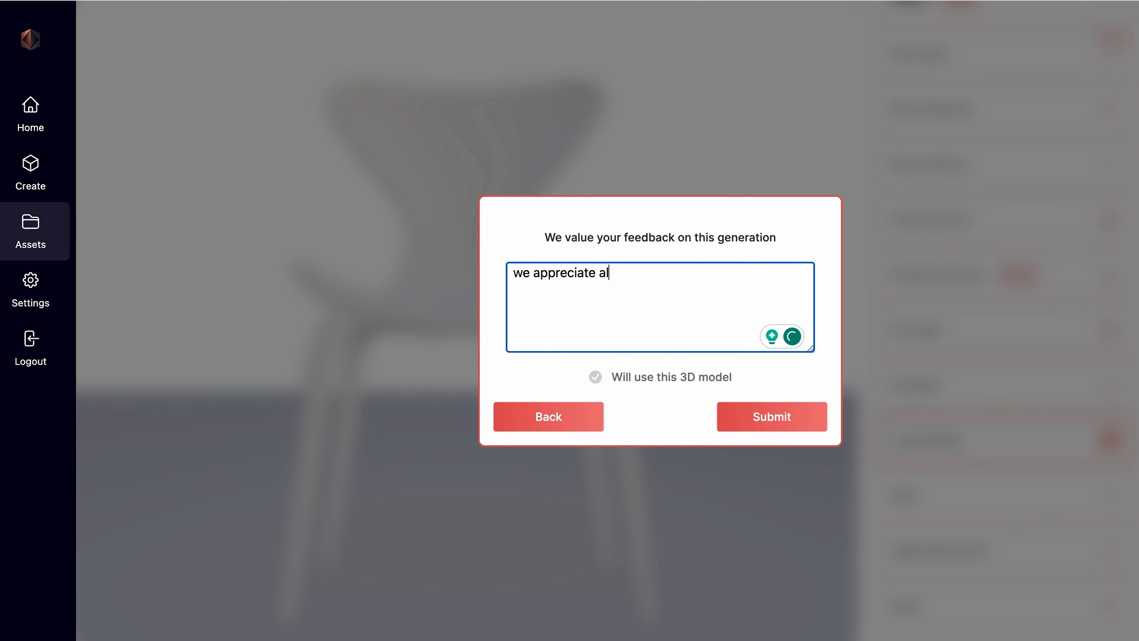
pyautogui.write('l feedback')
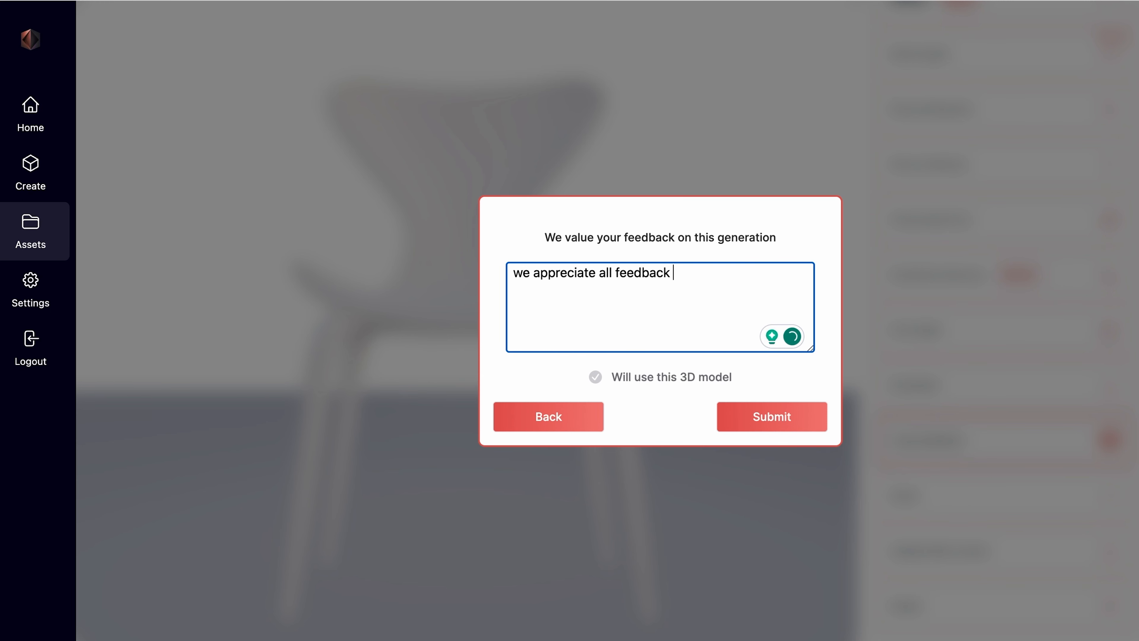
pyautogui.write(':)')
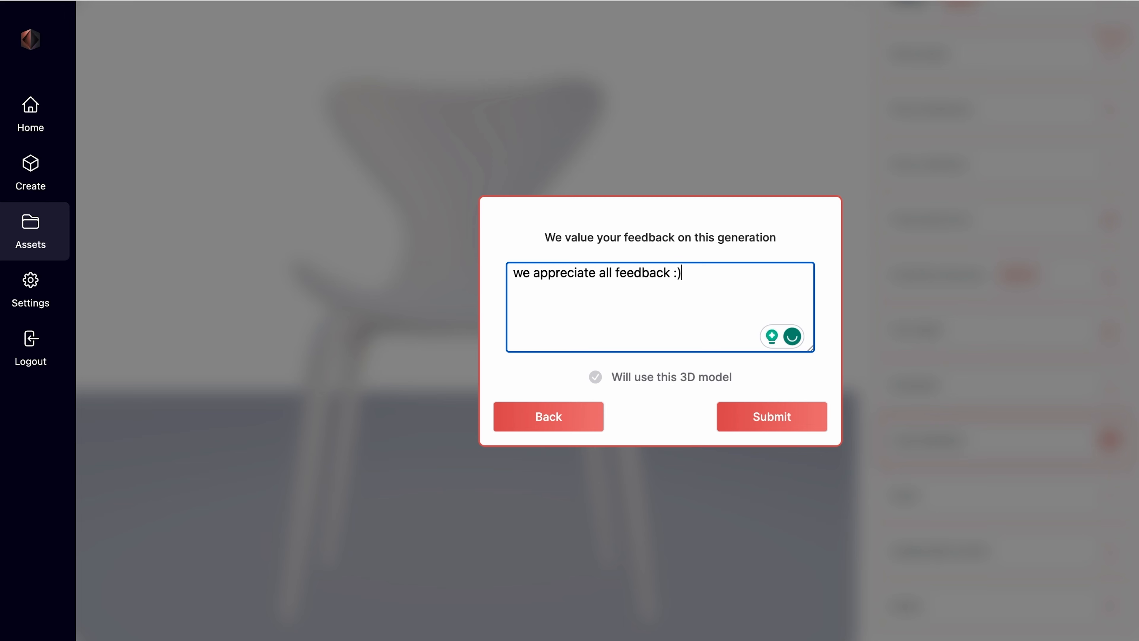
pyautogui.click(771, 416)
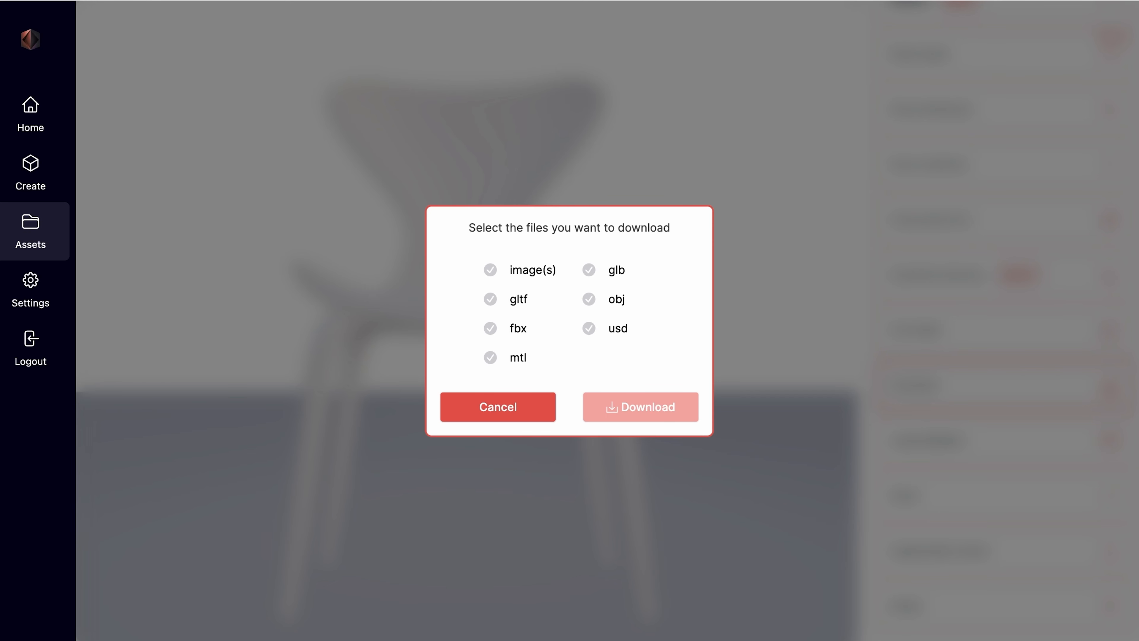
pyautogui.click(497, 405)
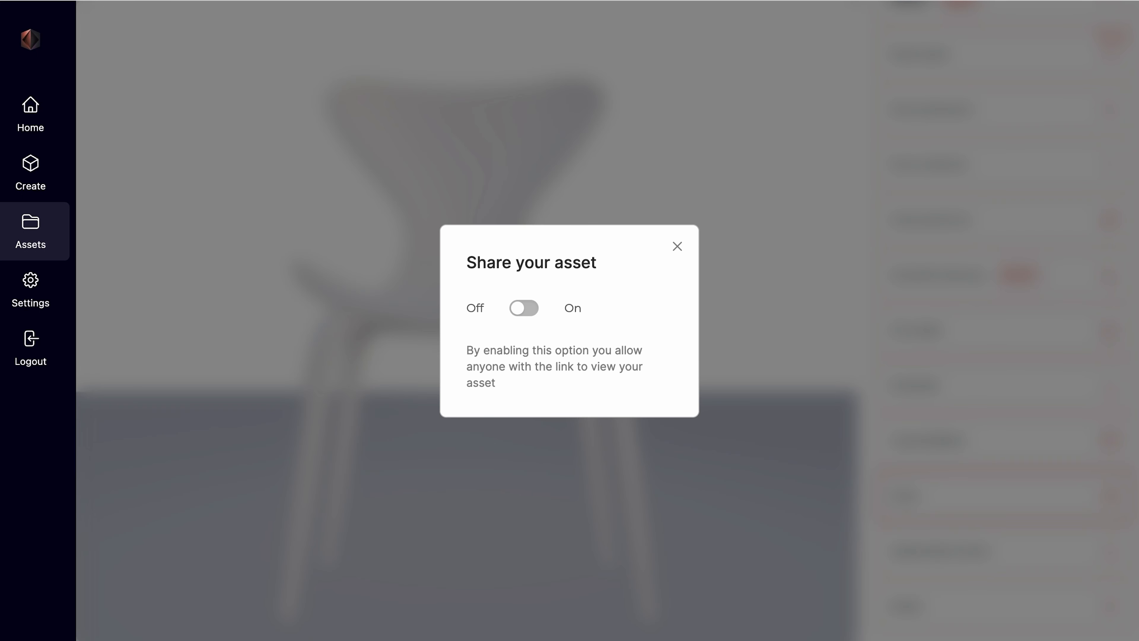
# Enable anyone-with-the-link viewing for the chair, copy the share link and start pasting it in a new tab.
pyautogui.click(523, 307)
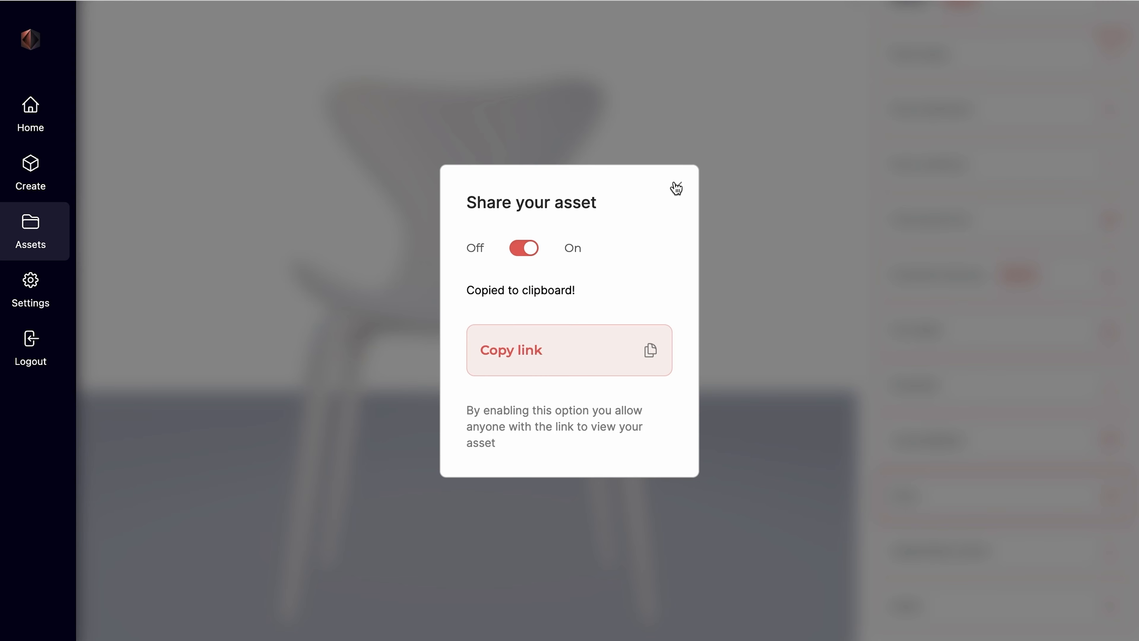
pyautogui.click(675, 187)
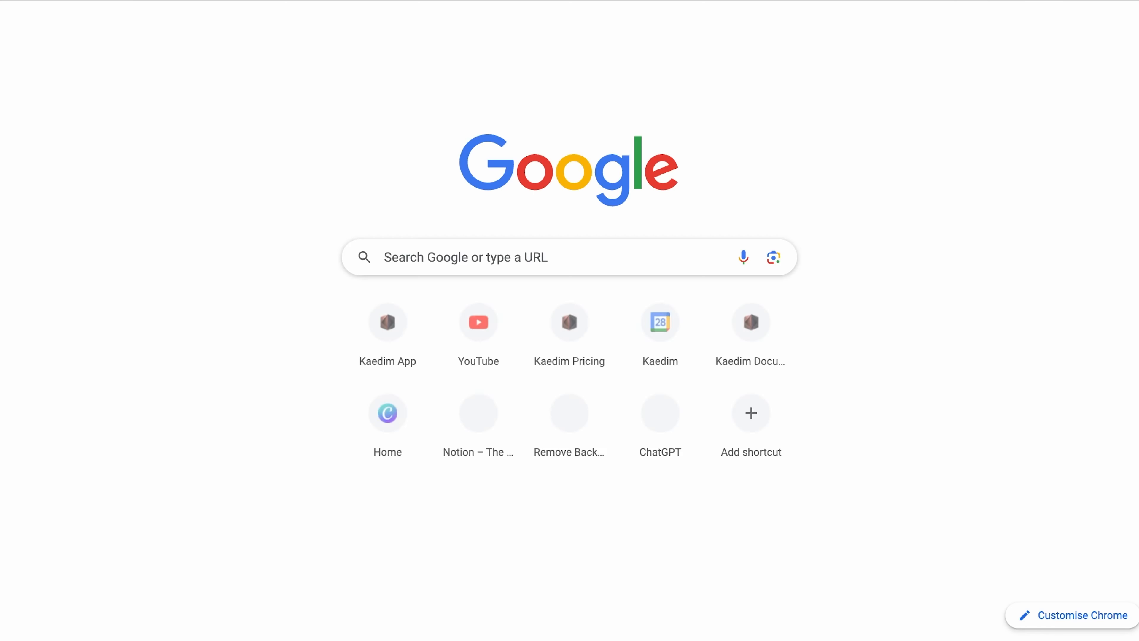
pyautogui.click(387, 321)
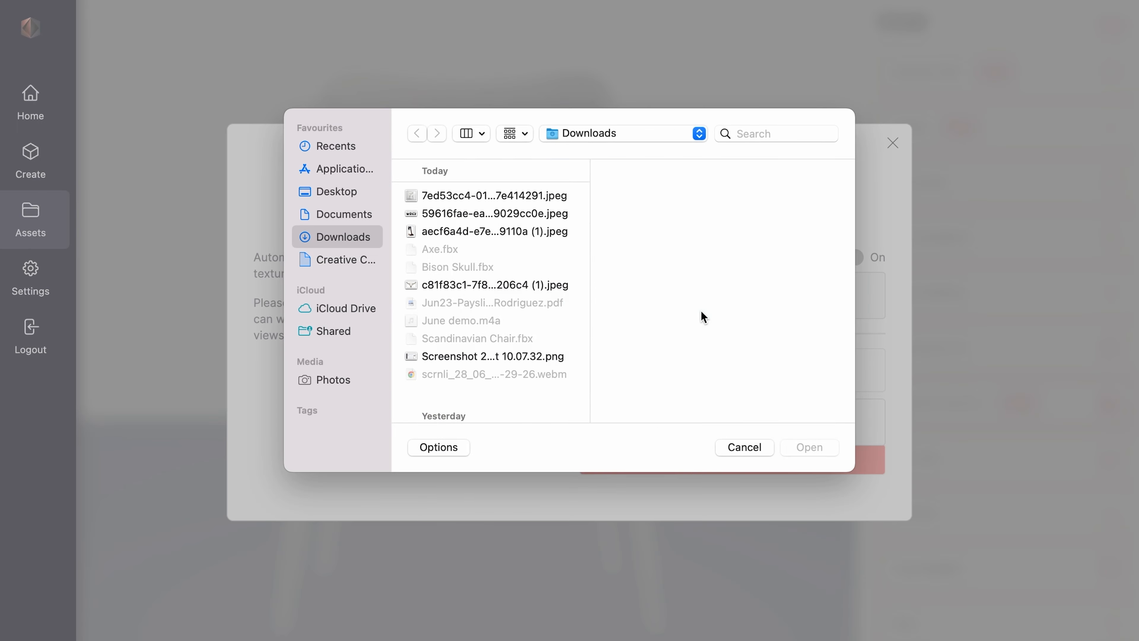
# Upload the chair JPEG from Downloads as the stylised texture reference and switch Monochrome meshes on.
pyautogui.click(492, 195)
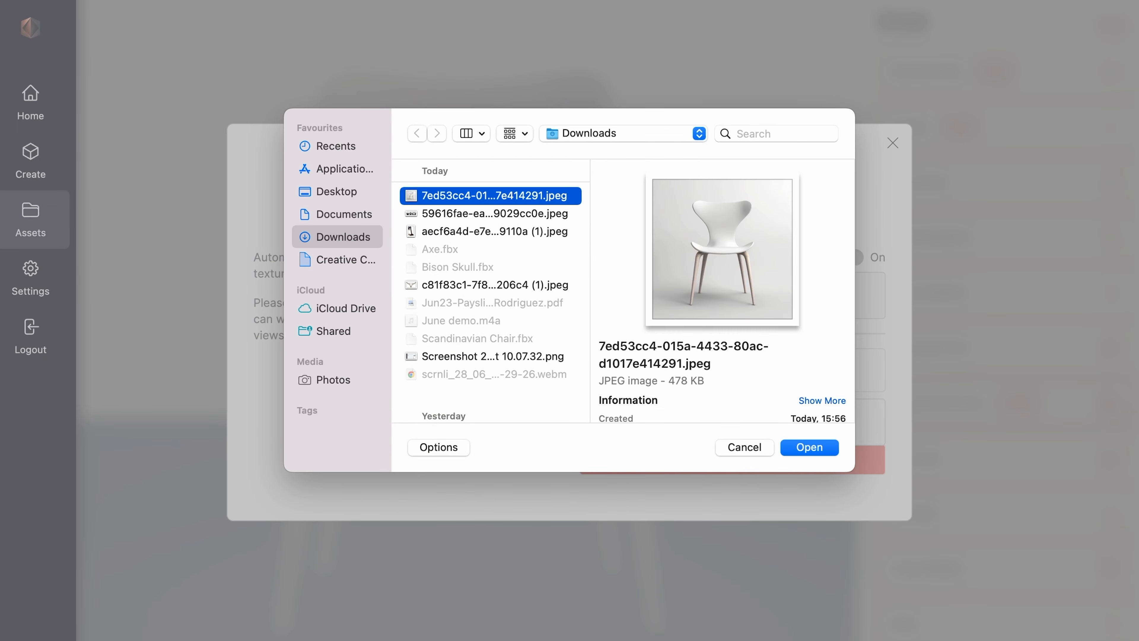
pyautogui.click(809, 447)
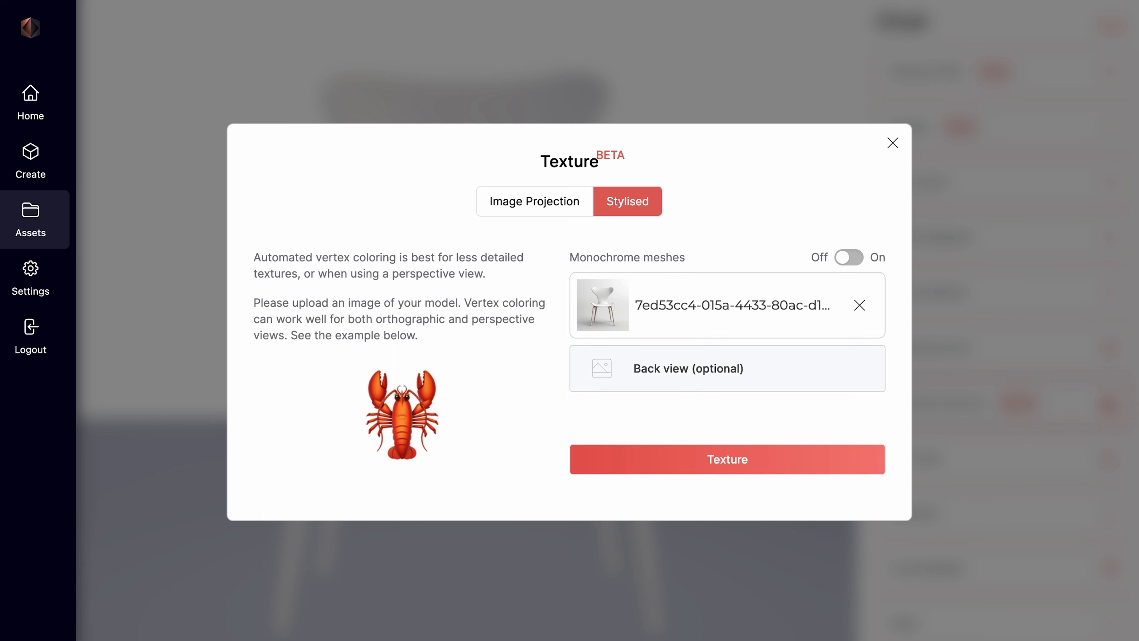
pyautogui.click(847, 256)
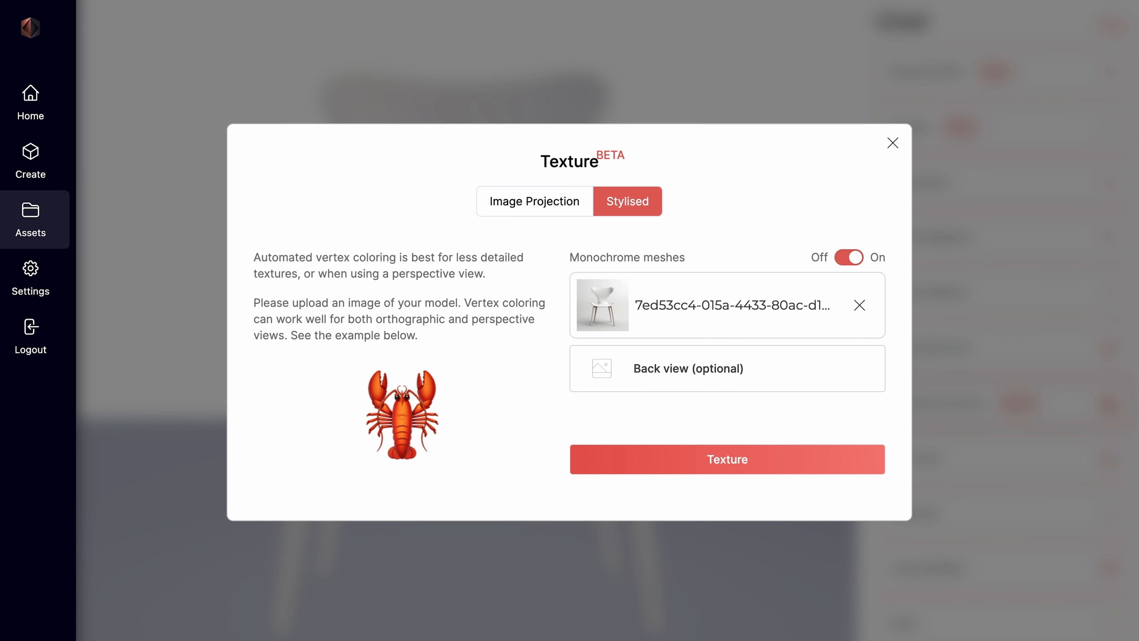